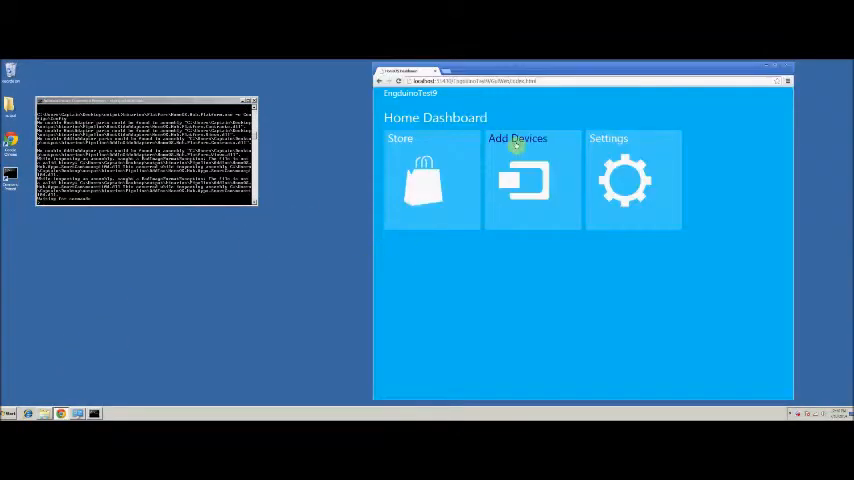
- Open the Add Devices tile on the Home Dashboard
{"action": "left_click", "coordinate": [517, 180]}
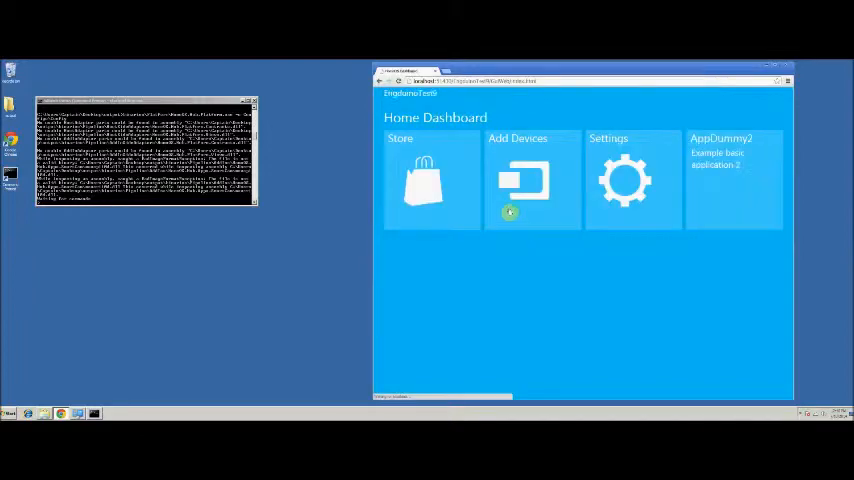
{"action": "left_click", "coordinate": [531, 180]}
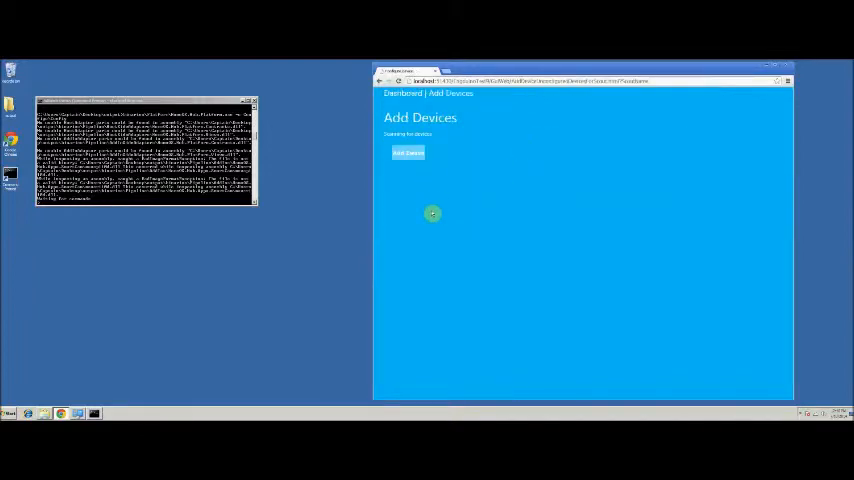
- Scan for nearby Bluetooth devices from the Add Devices page
{"action": "left_click", "coordinate": [408, 153]}
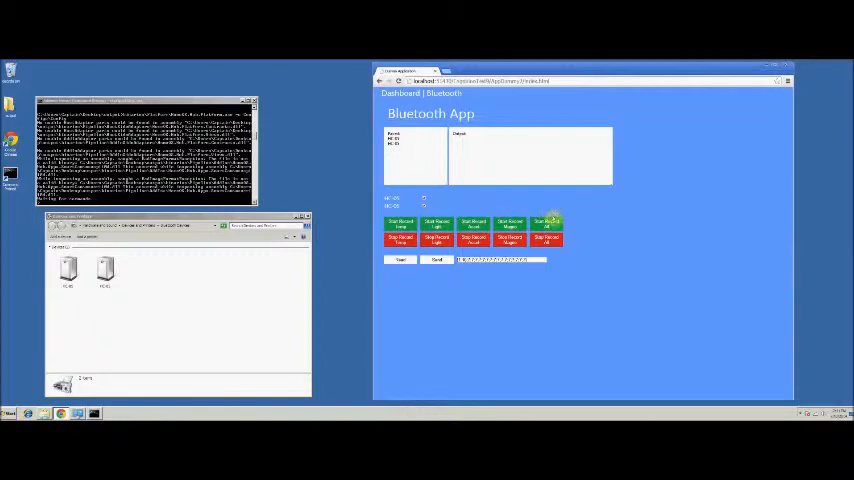
- Send the Start Record All command to the connected devices in the Bluetooth App
{"action": "left_click", "coordinate": [547, 223]}
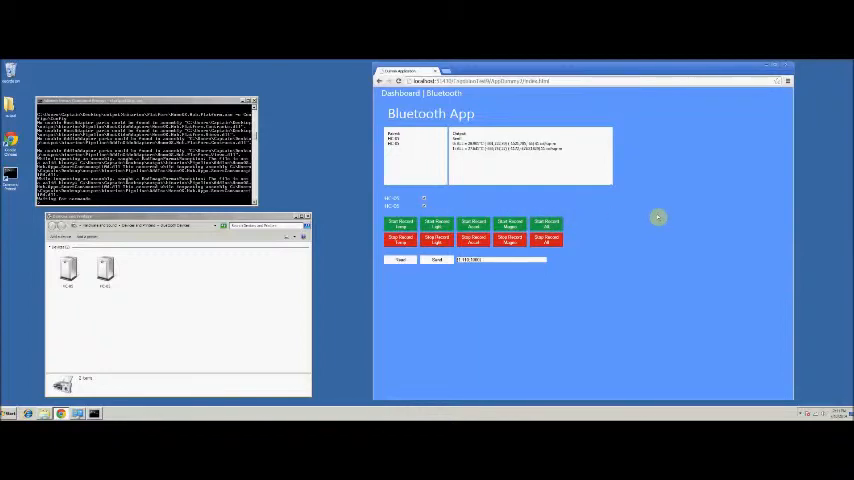